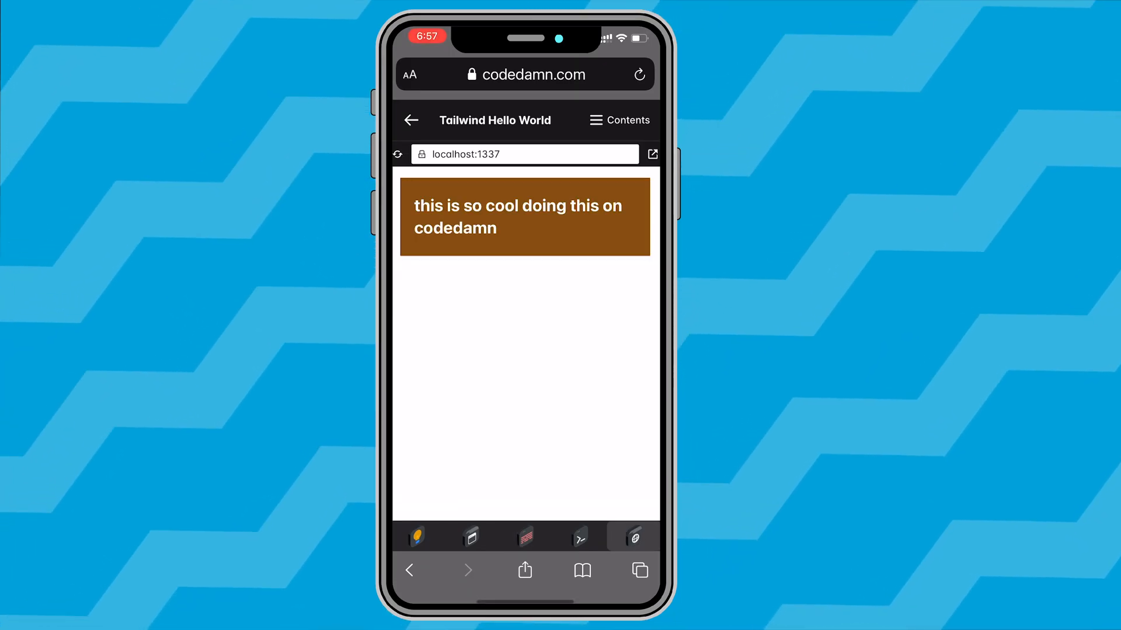
Step: Switch from the page preview to the lab instructions with the walkthrough video
left_click(470, 537)
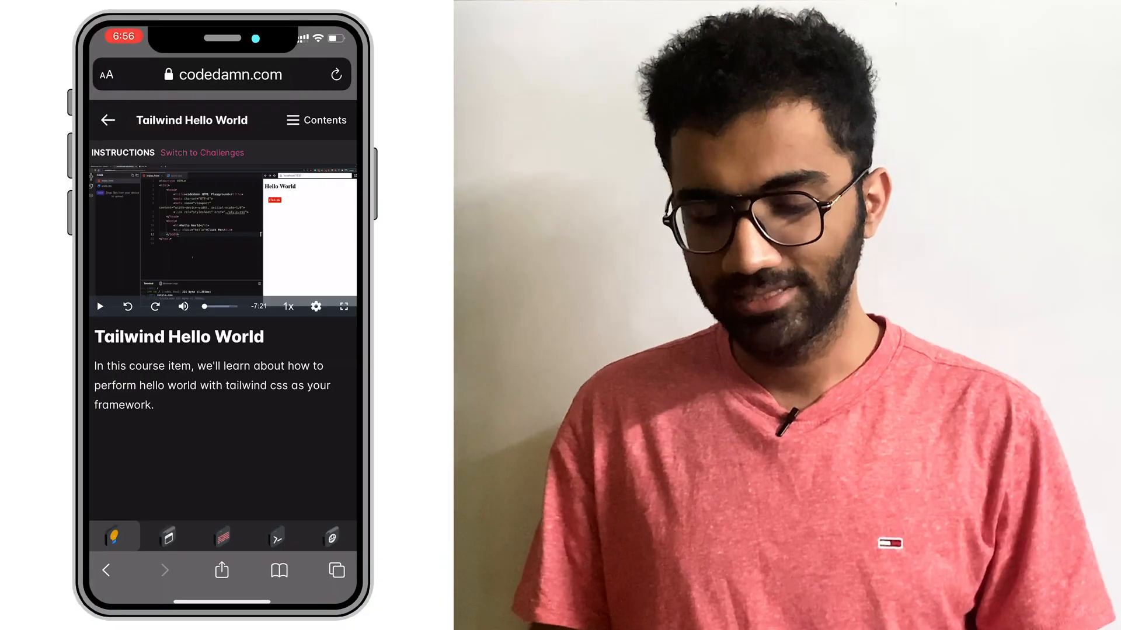
Step: Show the localhost:1337 preview with the dark "Something in tailwind css" heading
left_click(317, 119)
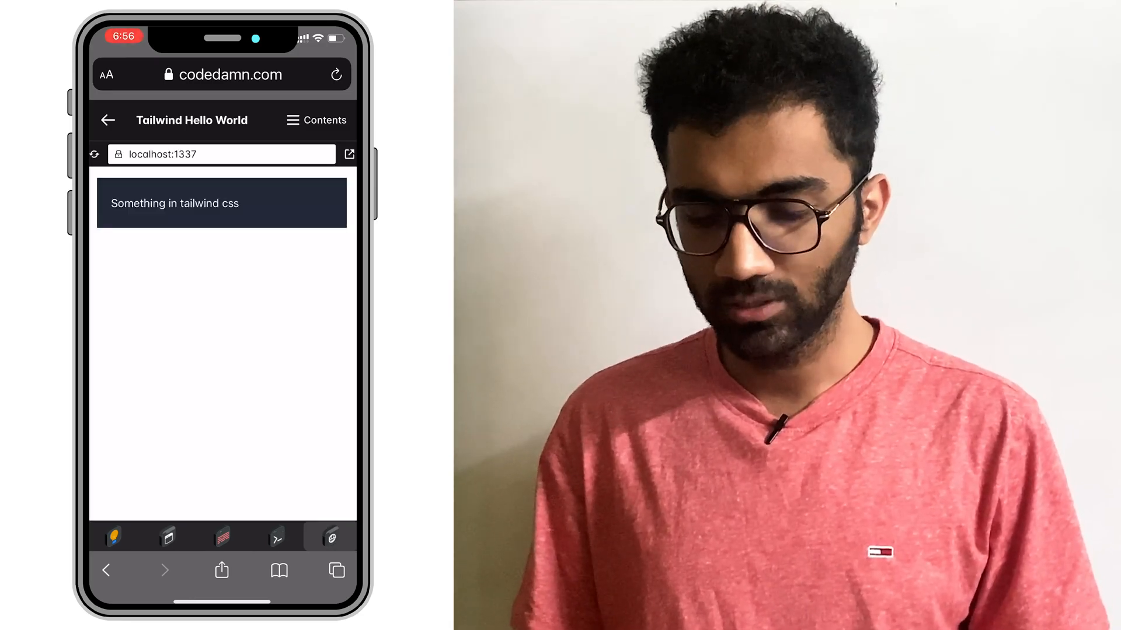
Step: Check the static server's terminal output, glance at the course contents, and return to the instructions video
left_click(275, 537)
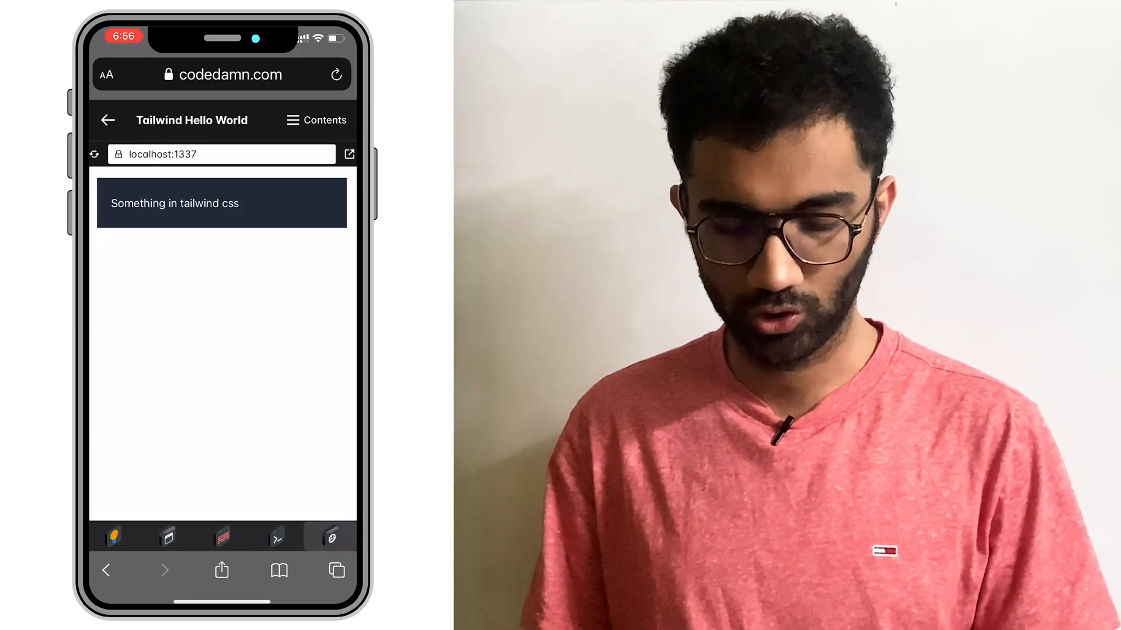
left_click(276, 537)
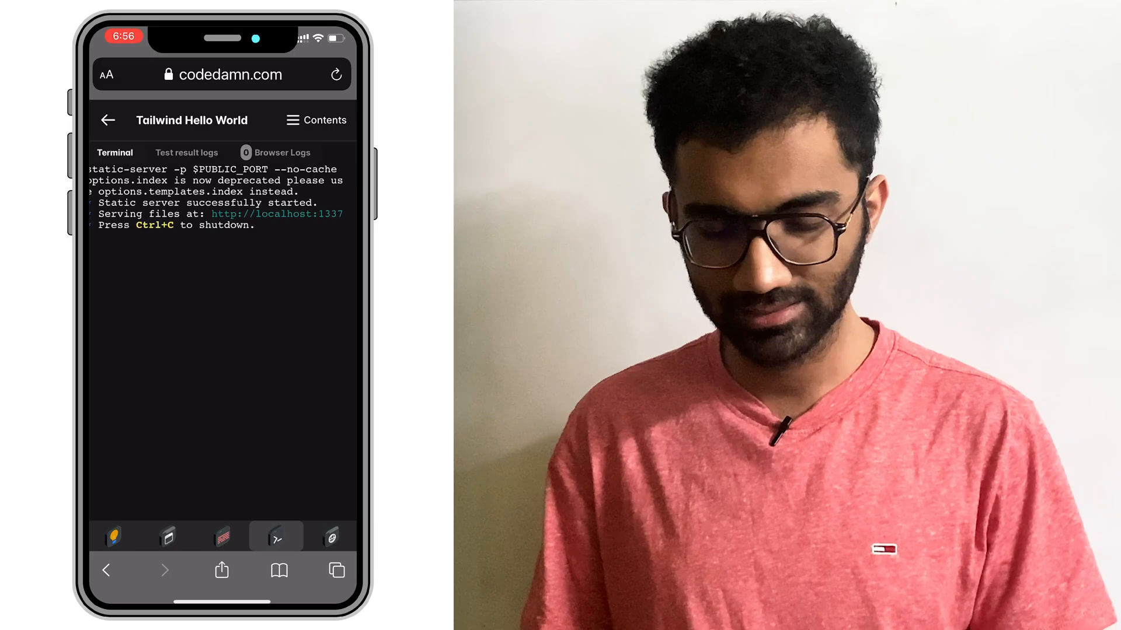
left_click(316, 119)
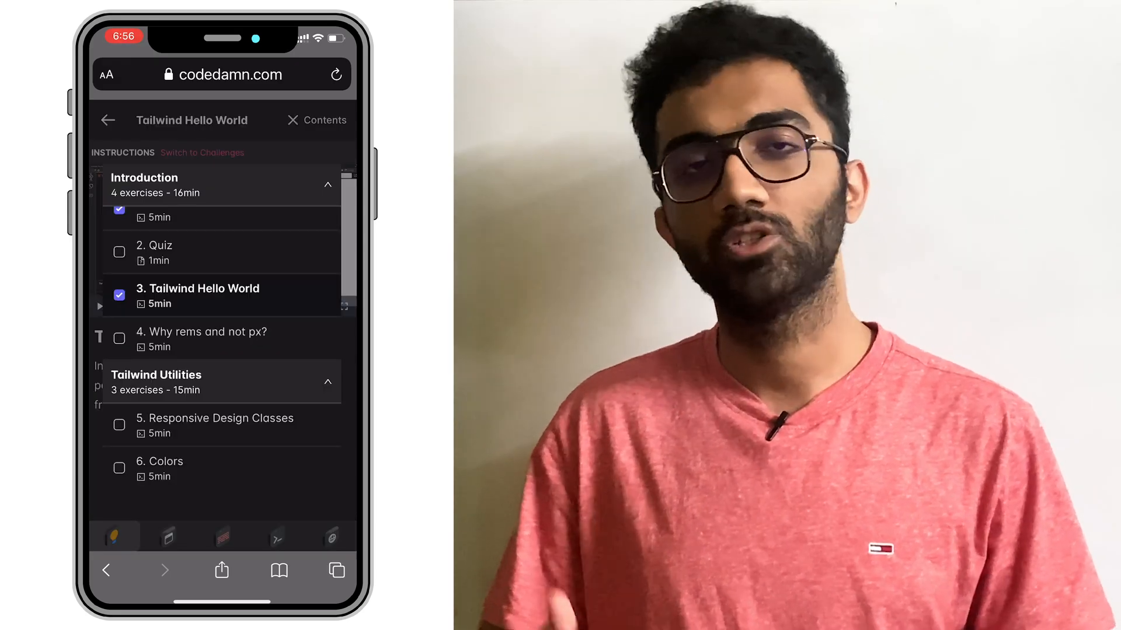
left_click(316, 119)
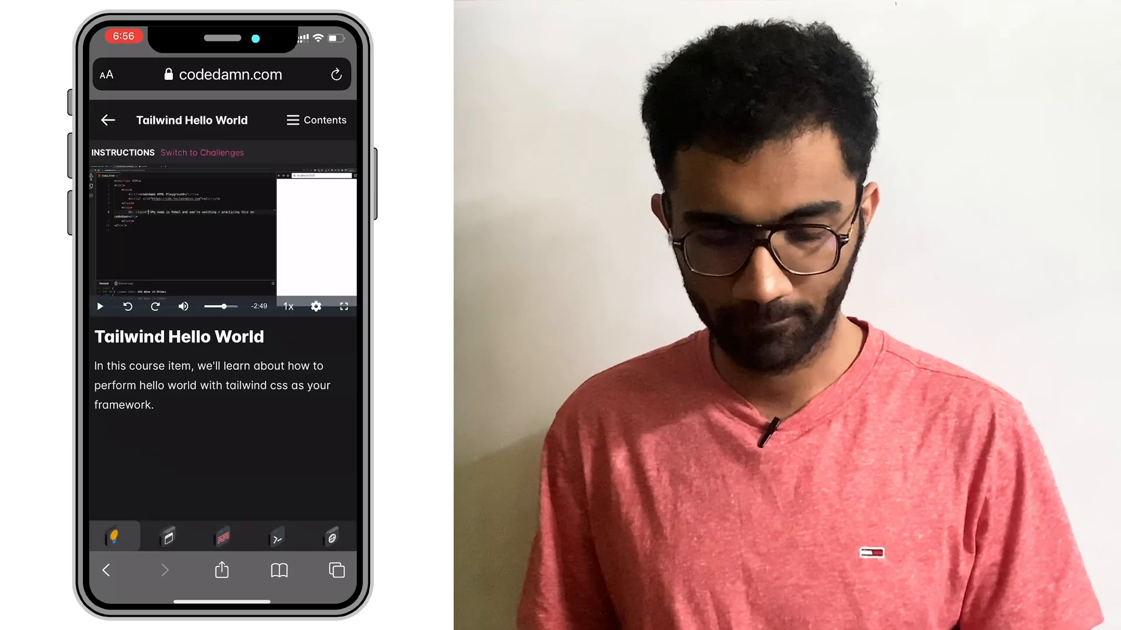
scroll("down", 3)
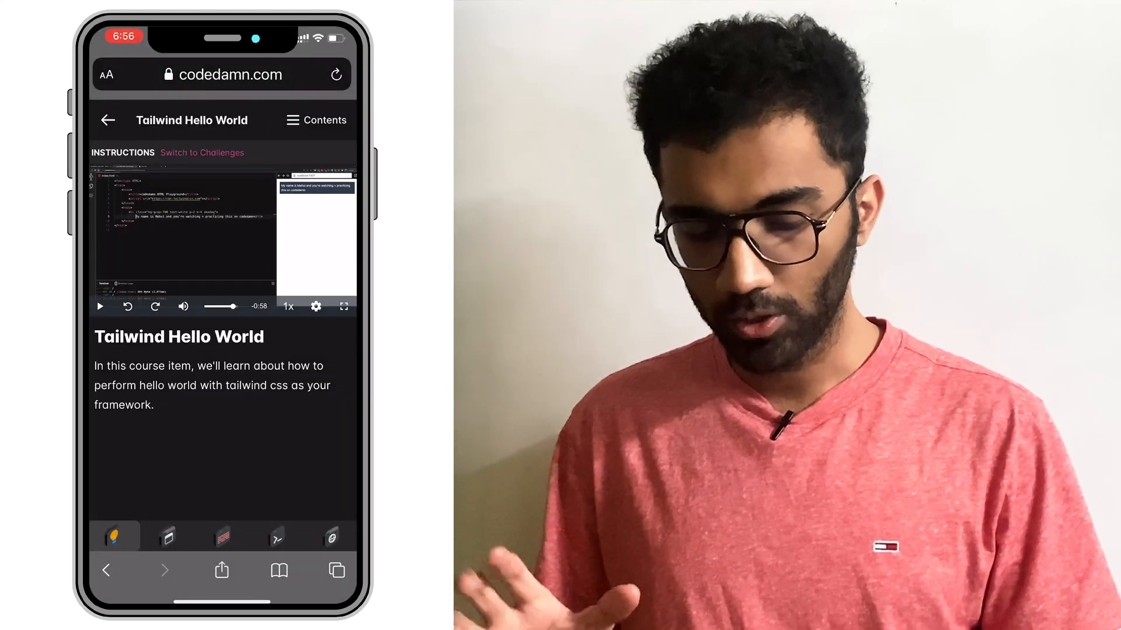
Step: Open index.html from the project files and view its h1 markup in the editor
left_click(167, 537)
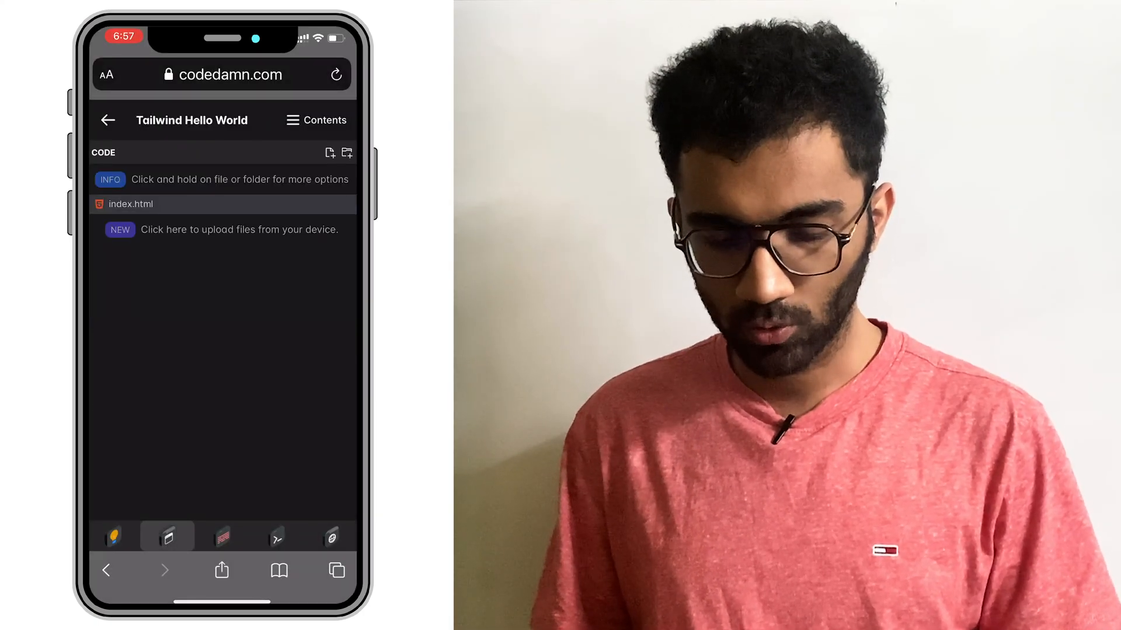
left_click(129, 203)
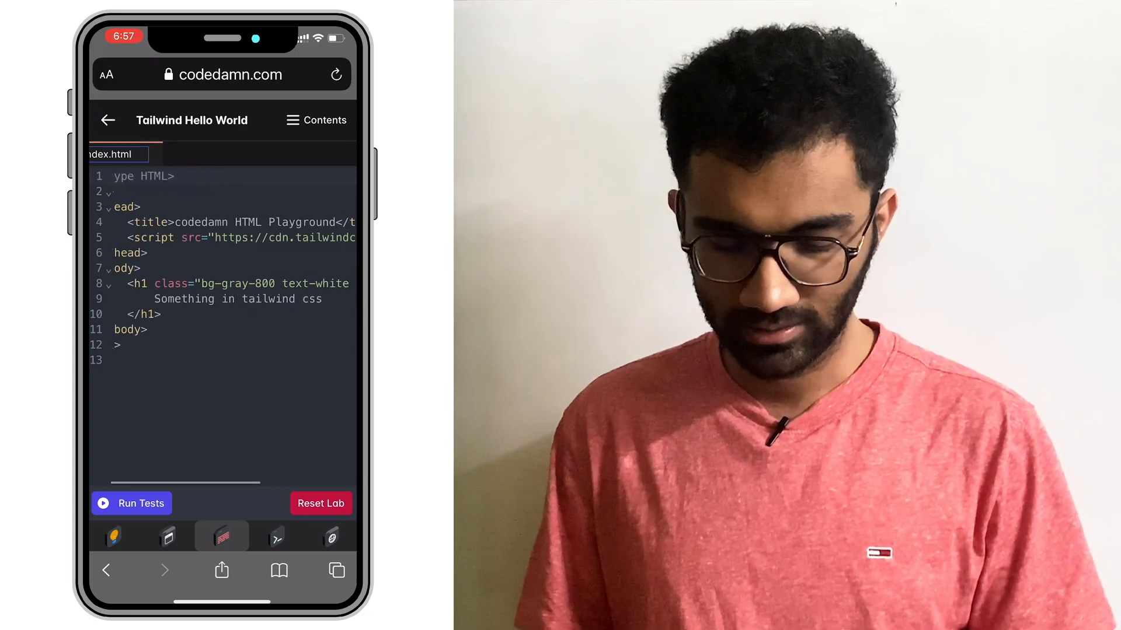
left_click(113, 537)
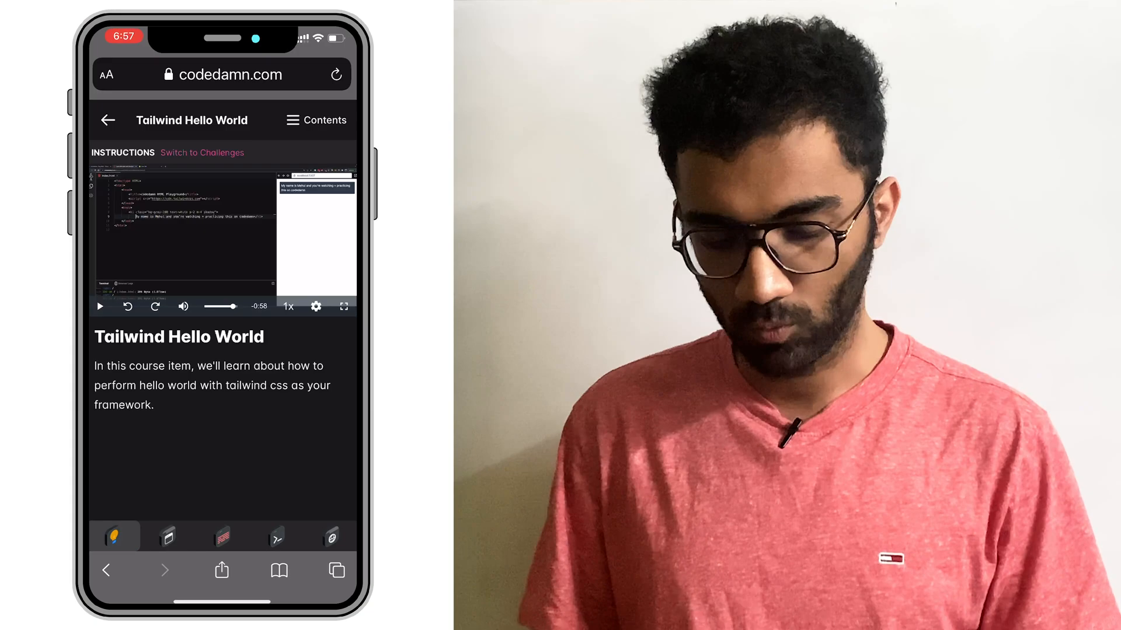
left_click(202, 152)
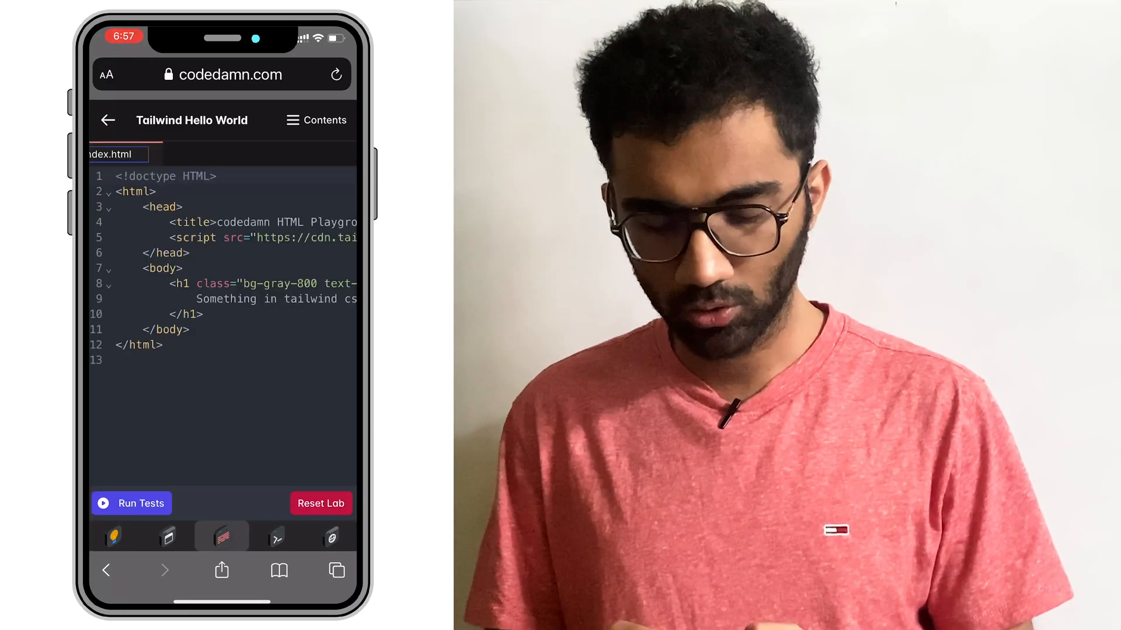
Step: Change the h1 classes to bg-yellow-800 text-2xl and preview the bold yellow heading
left_click(215, 283)
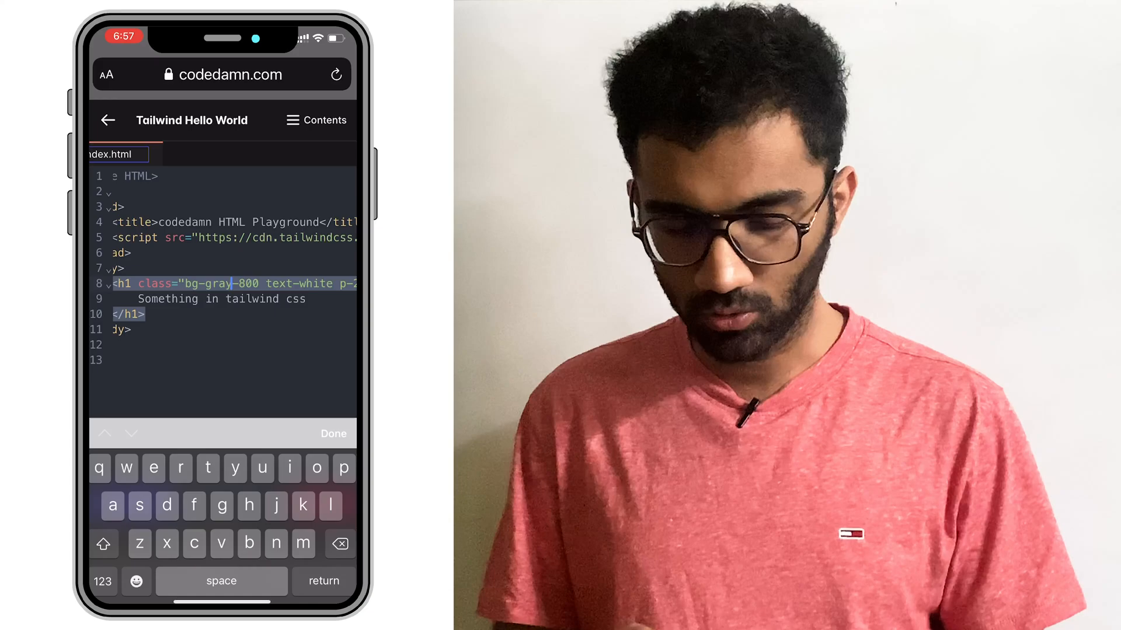
type("yellow")
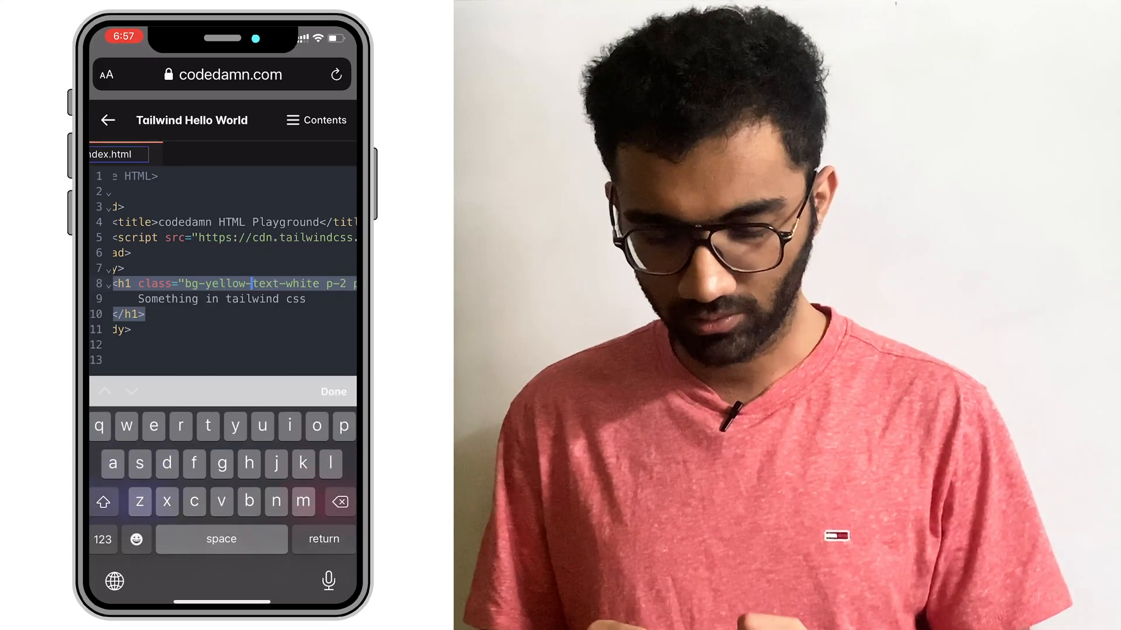
type("800")
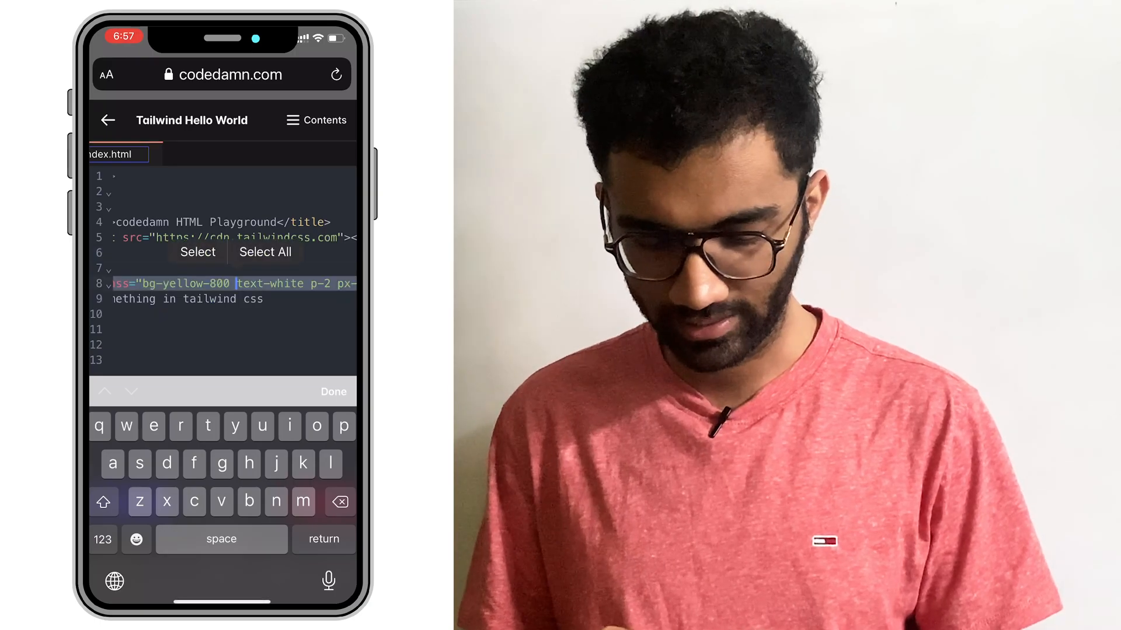
type("text-2xl")
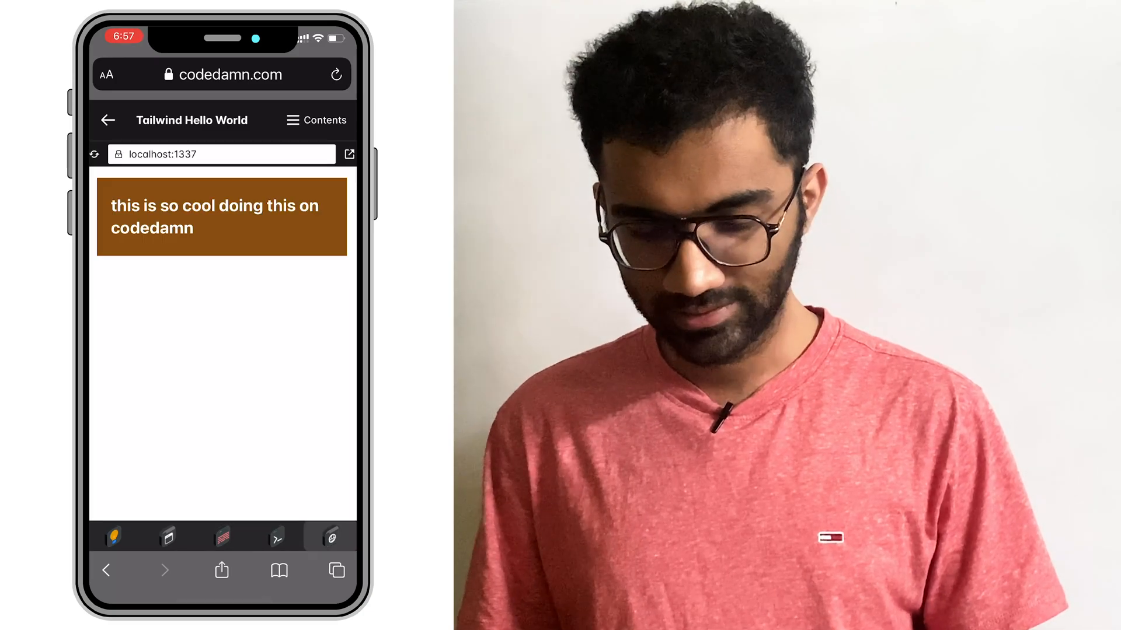
left_click(167, 537)
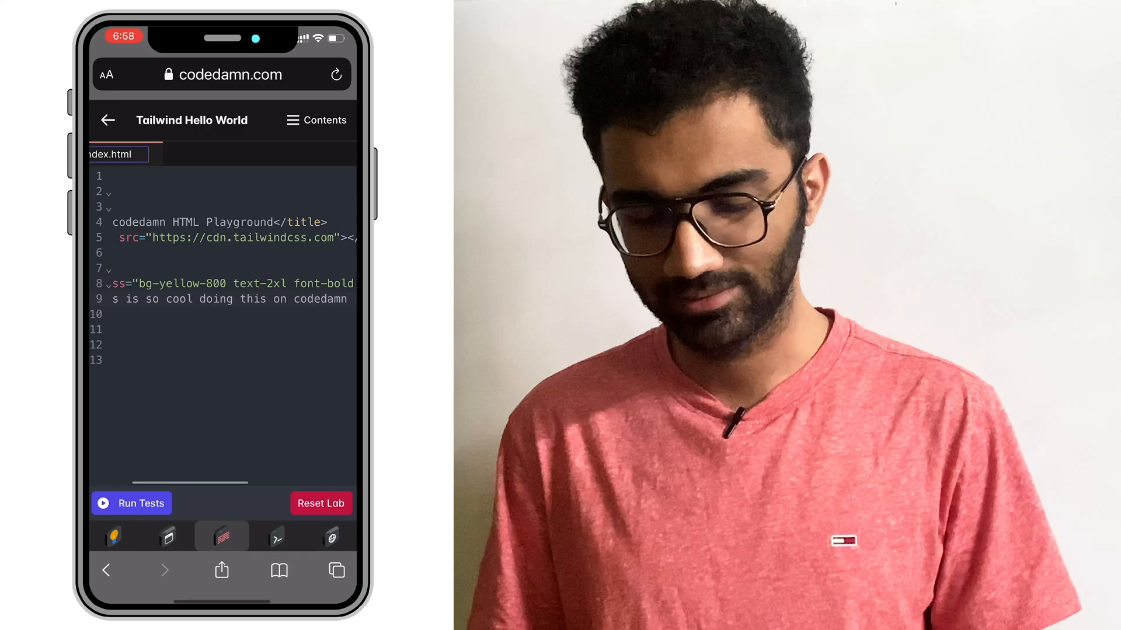
Step: View the challenge list, then run the lab's tests so the bg-yellow-800 challenge shows 1/1 done
left_click(112, 537)
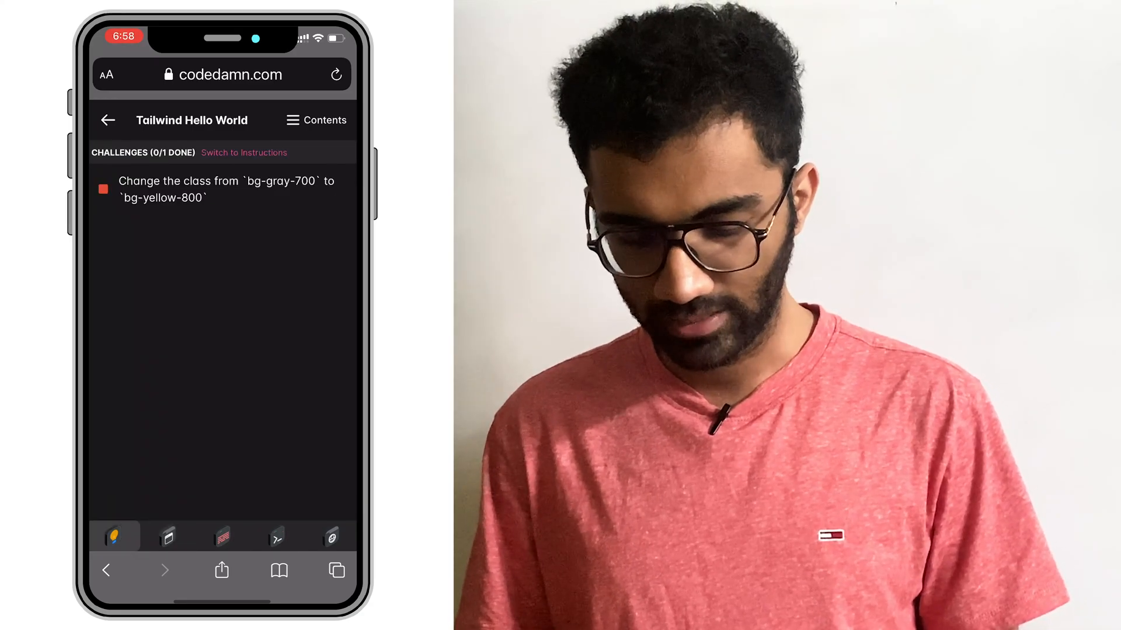
left_click(222, 536)
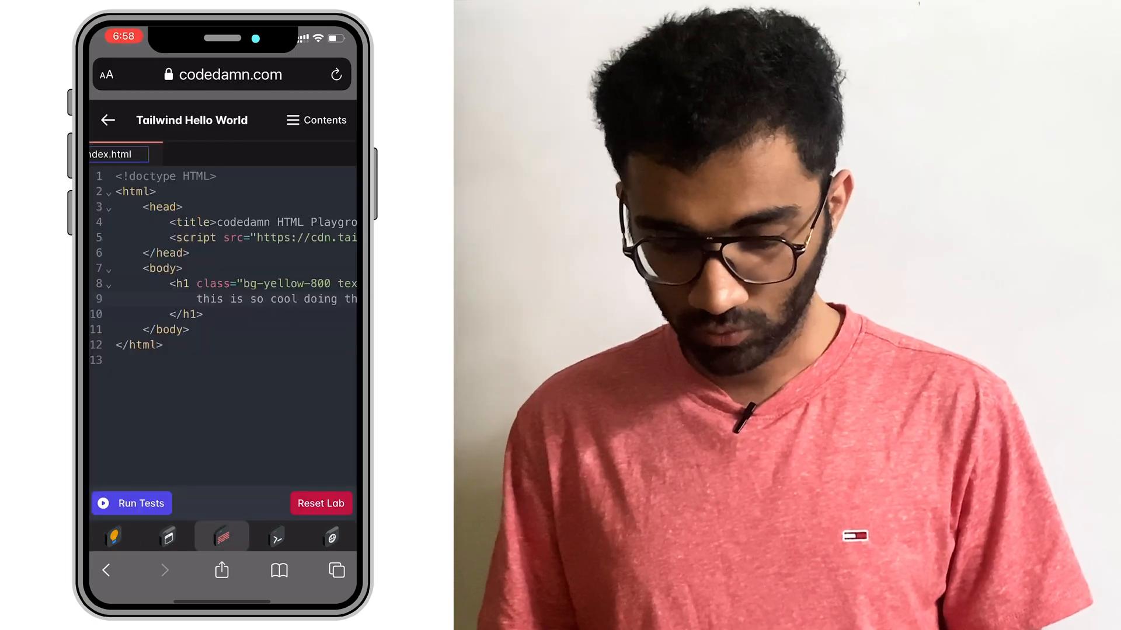
left_click(132, 503)
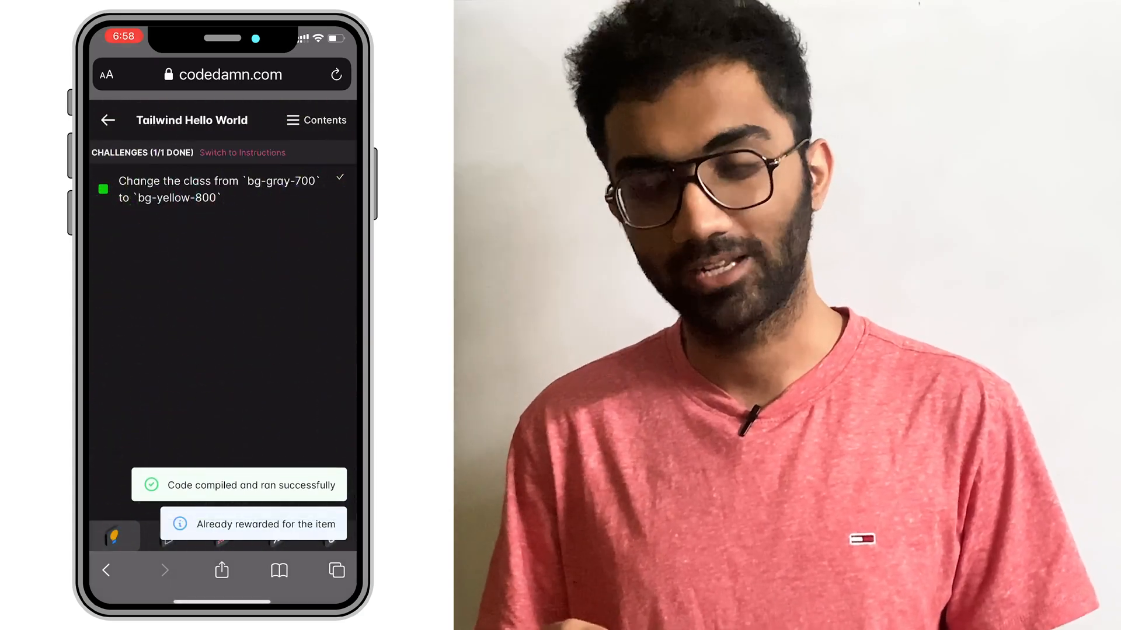
left_click(317, 119)
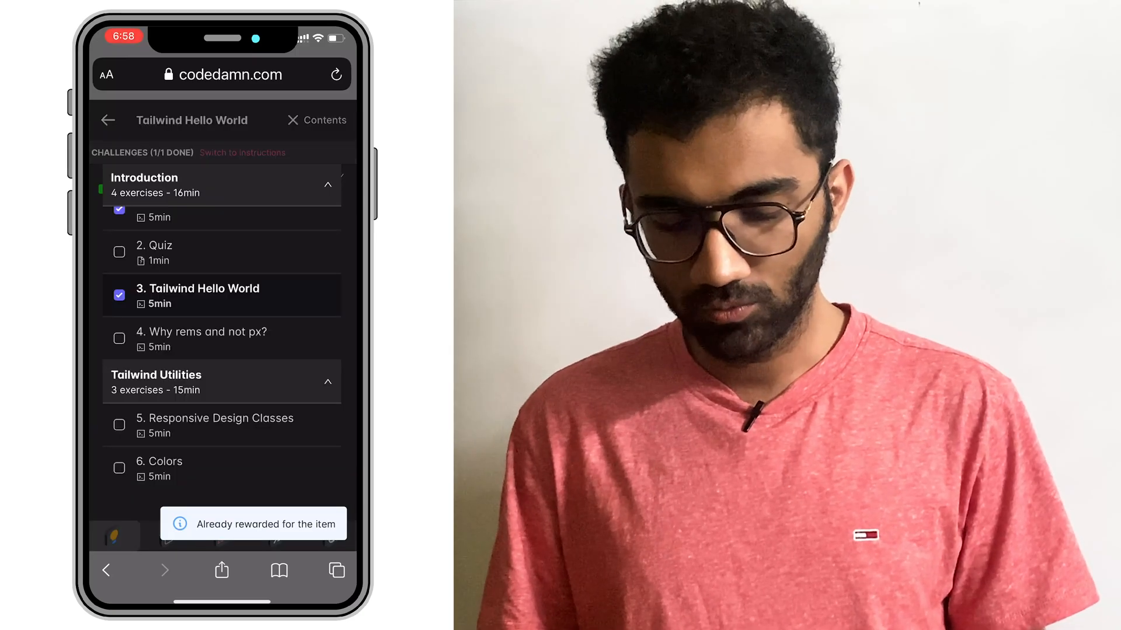
scroll("down", 3)
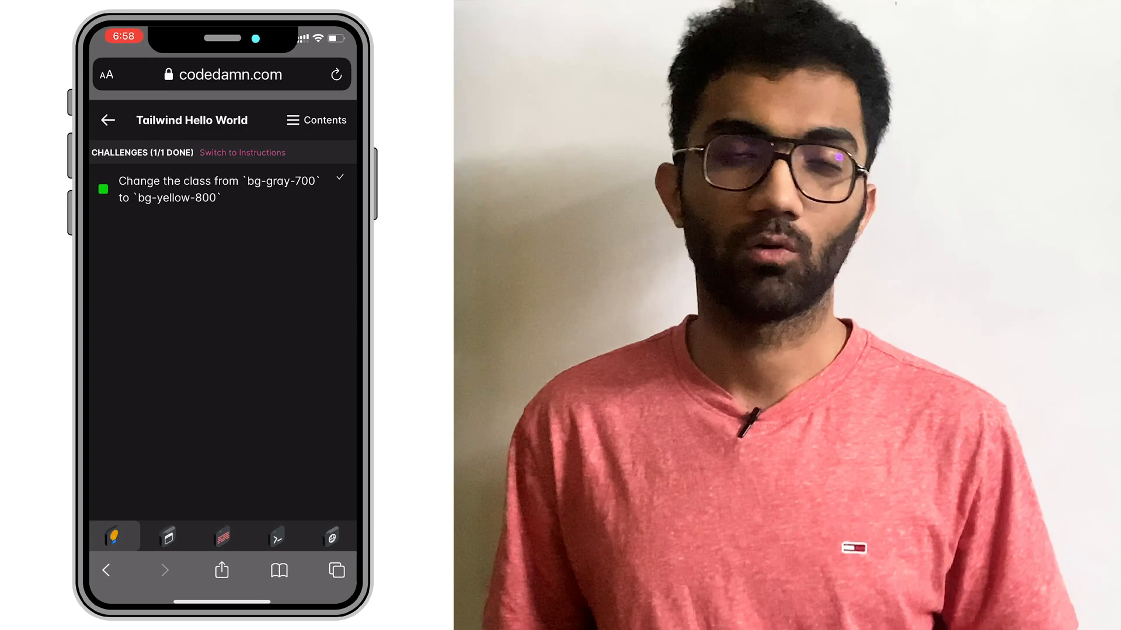
Step: Switch from the Challenges view back to index.html in the editor
left_click(167, 537)
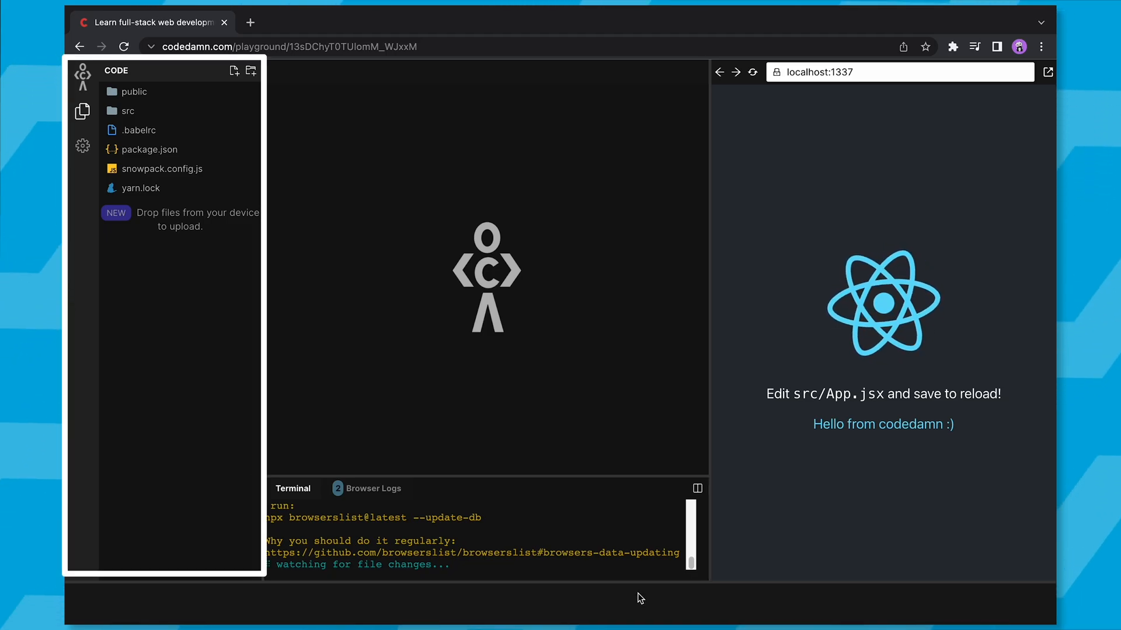
left_click(151, 150)
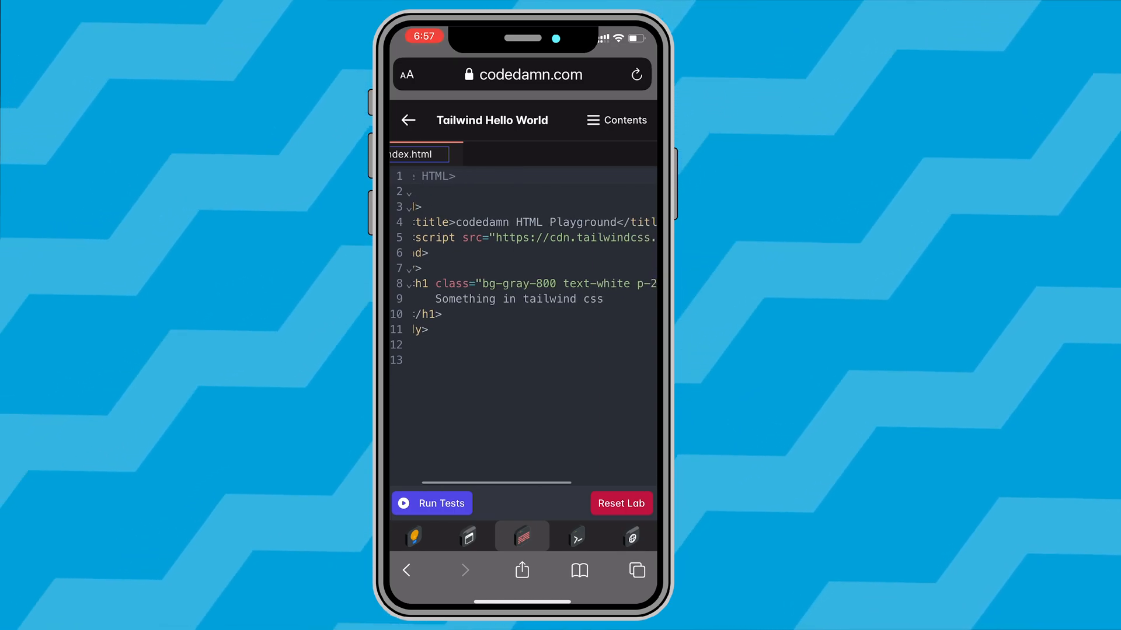
Step: Begin rewriting the heading's bg-gray-800 class toward yellow, leaving it reading bg-g-800
left_click(511, 284)
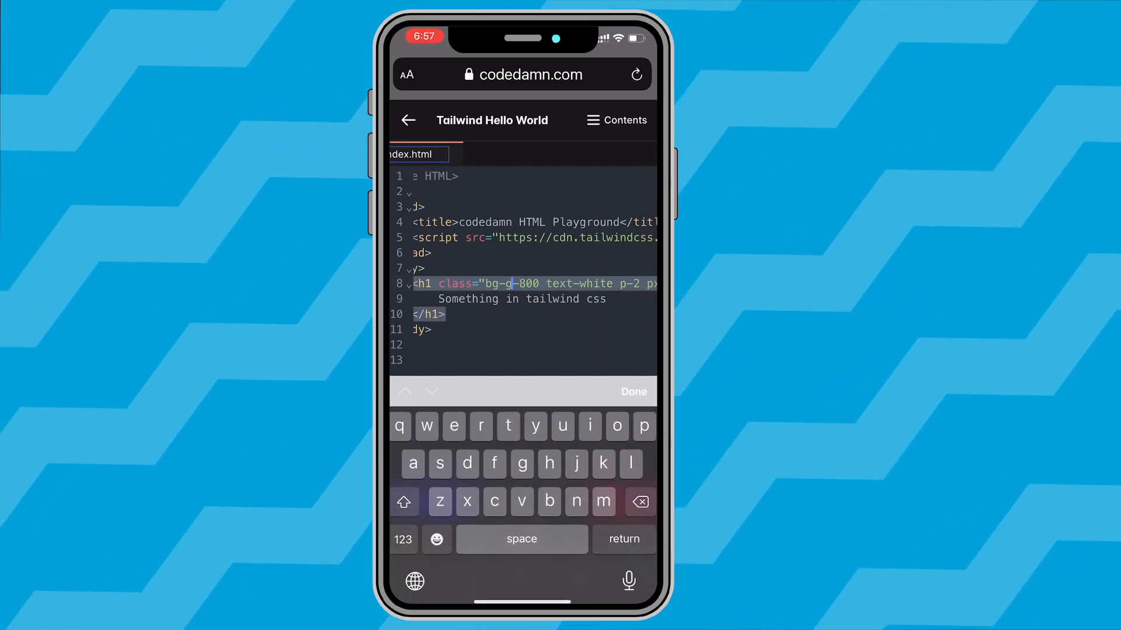
type("ellow")
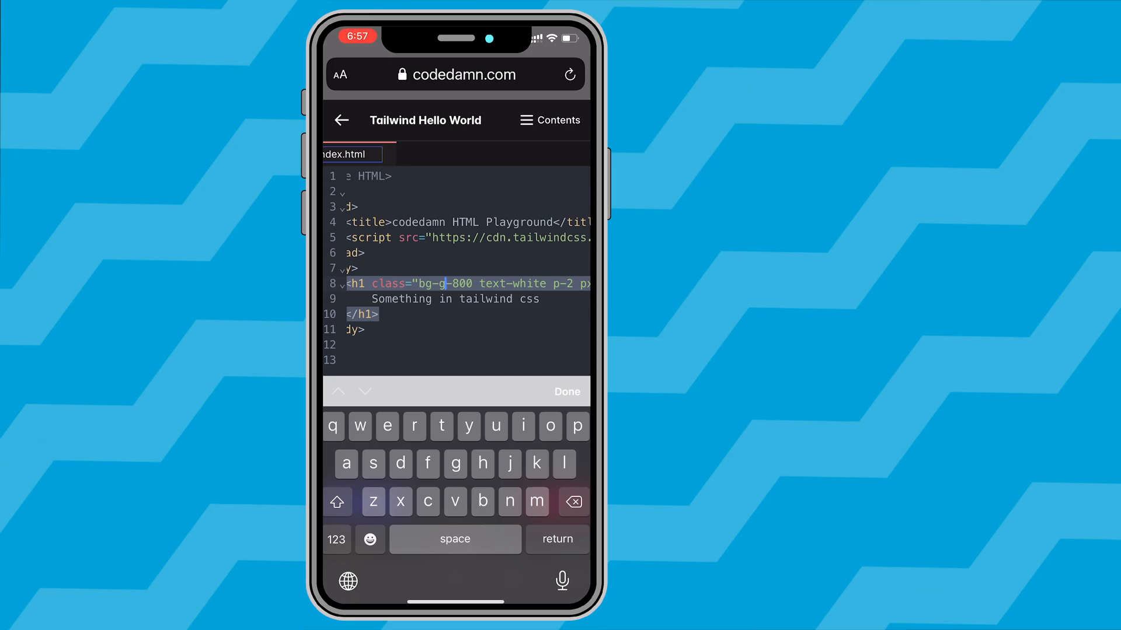
Step: Finish the bg-yellow-800 class, preview the heading, then show the file list with index.html
type("yellow")
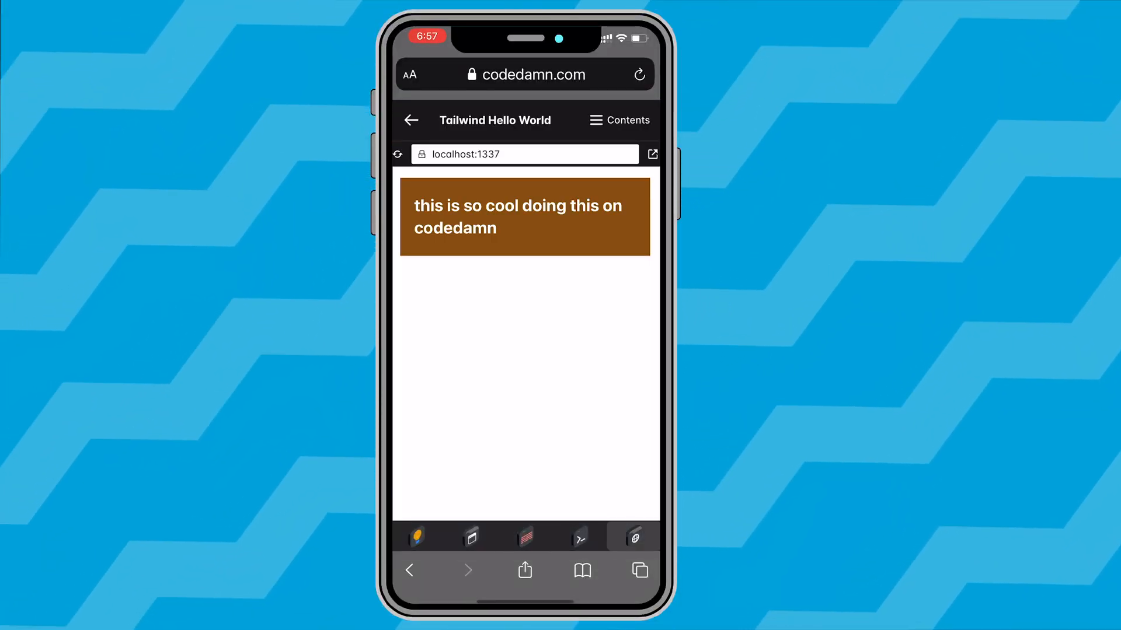
left_click(471, 537)
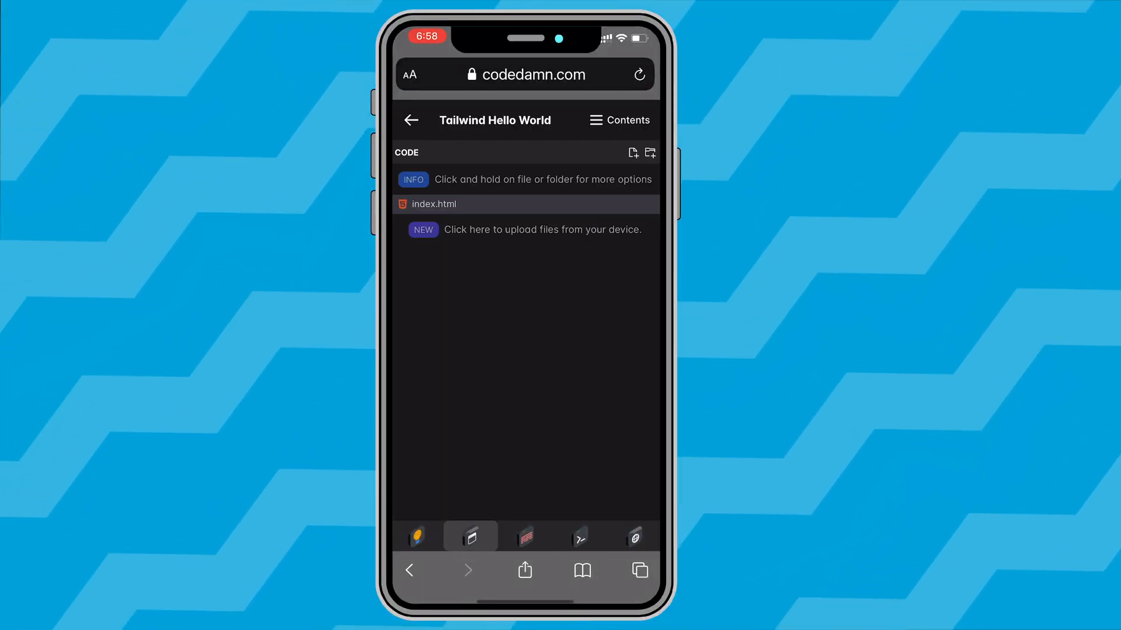